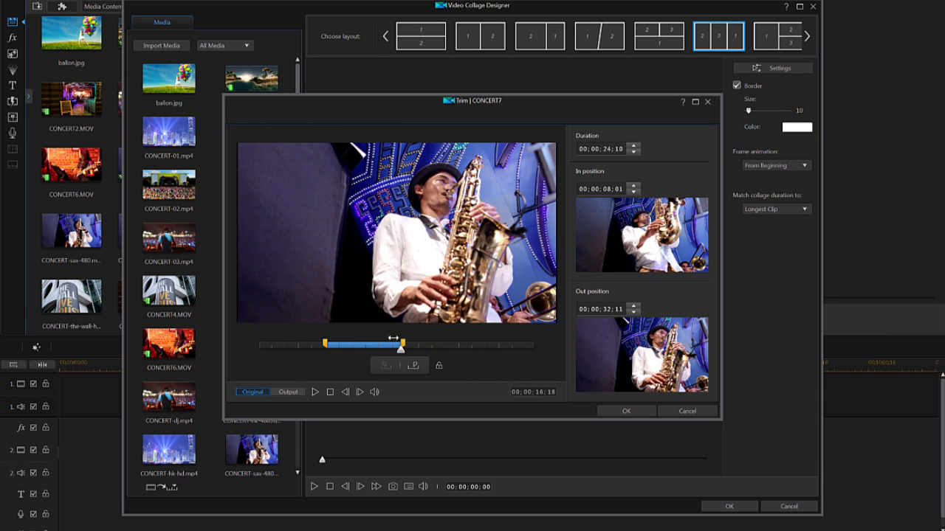
Confirm the CONCERT7 saxophone clip trim from 00;00;08;01 to 00;00;32;11.
left_click(625, 411)
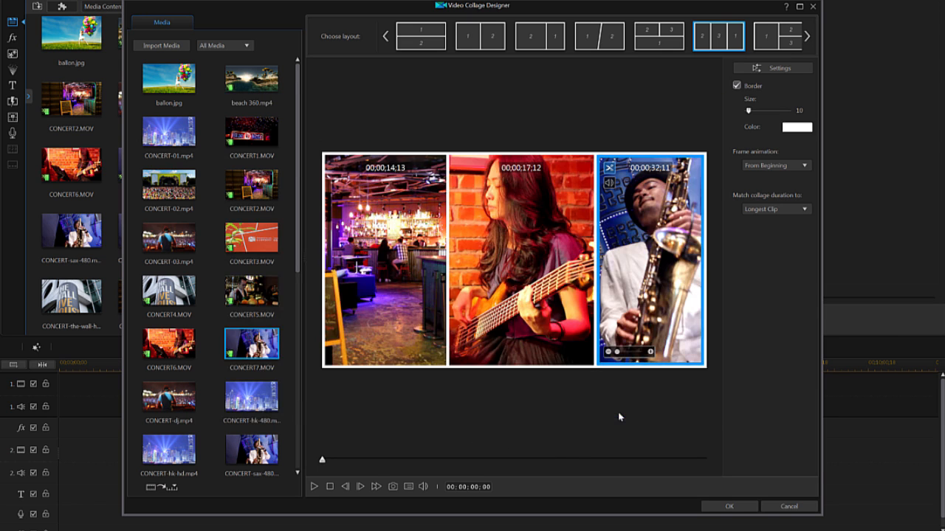